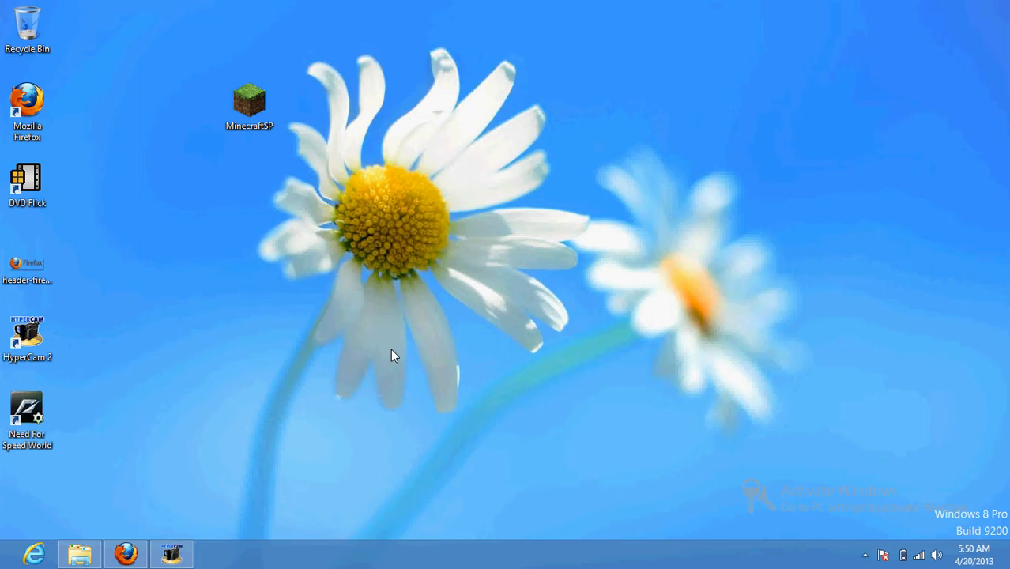
pyautogui.moveTo(688, 424)
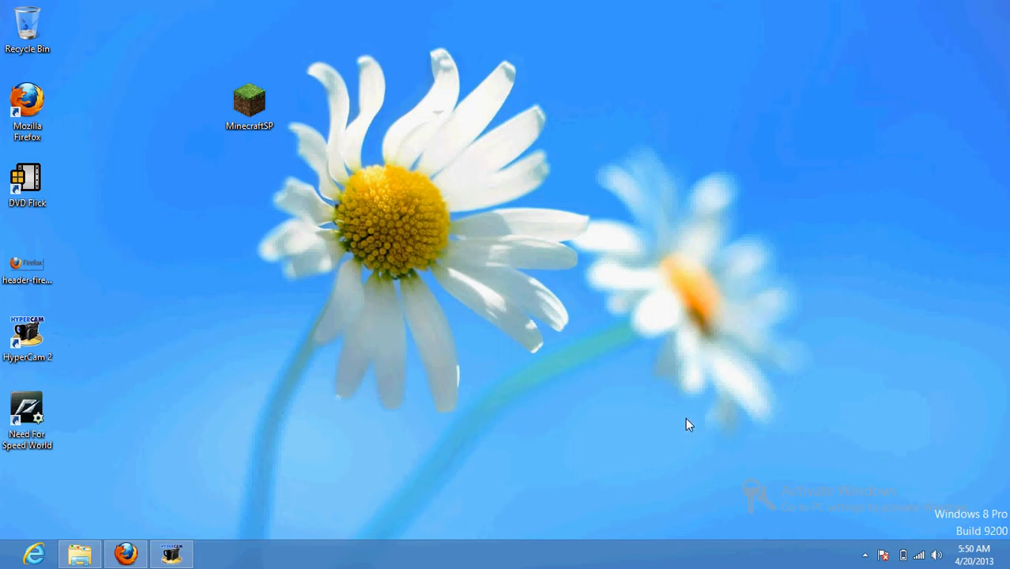
pyautogui.moveTo(669, 388)
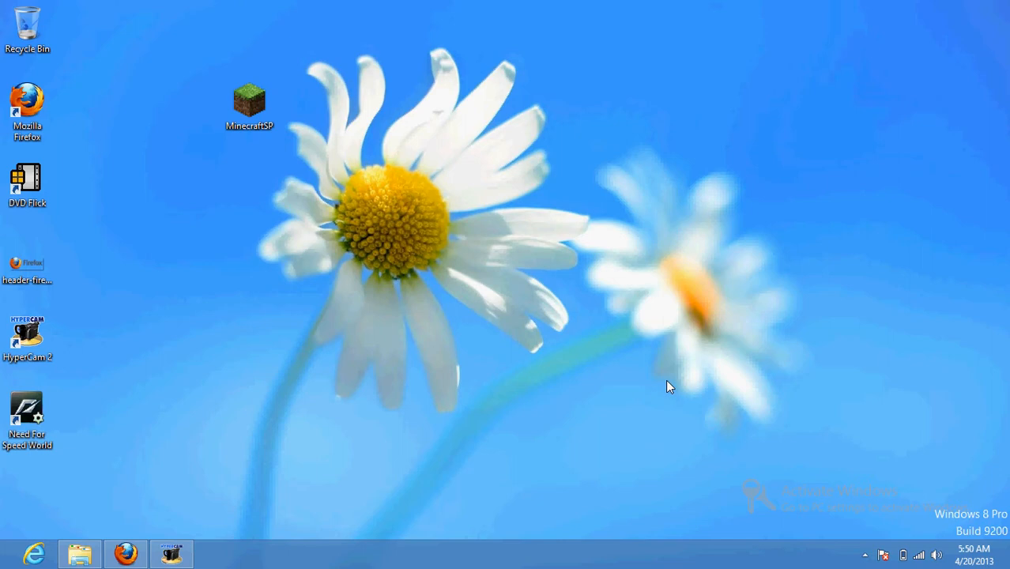
pyautogui.moveTo(895, 537)
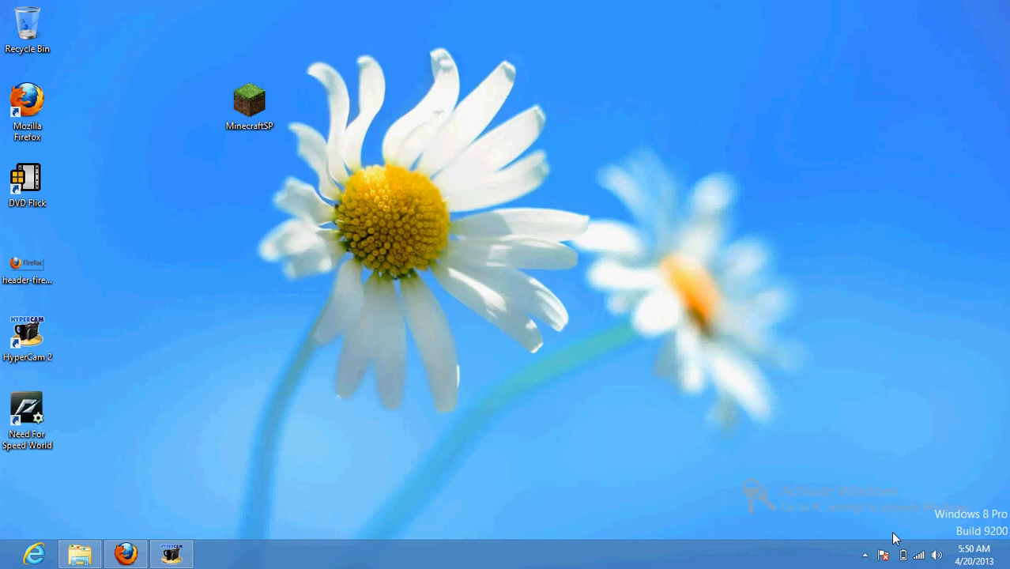
pyautogui.moveTo(556, 338)
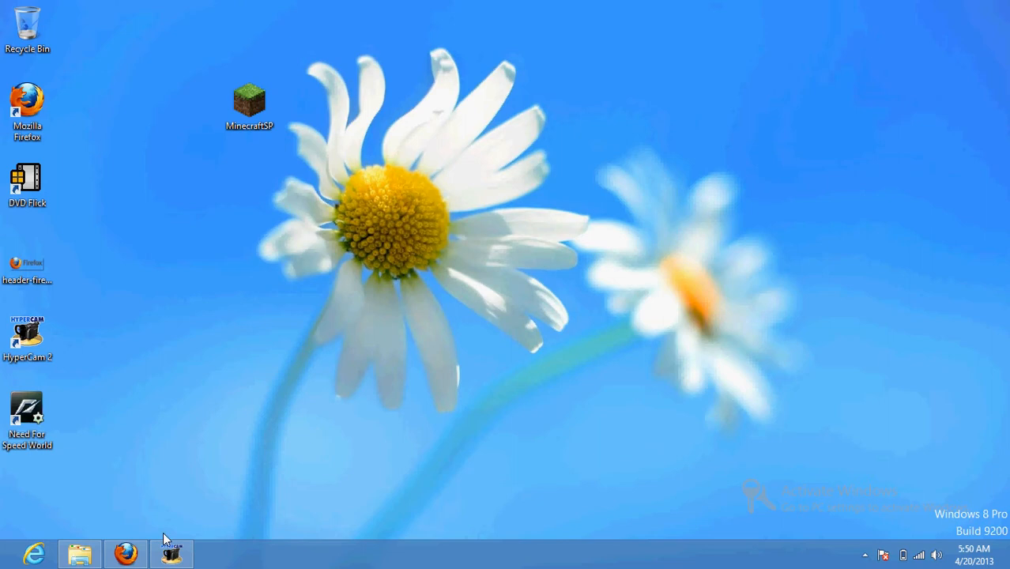
pyautogui.moveTo(126, 553)
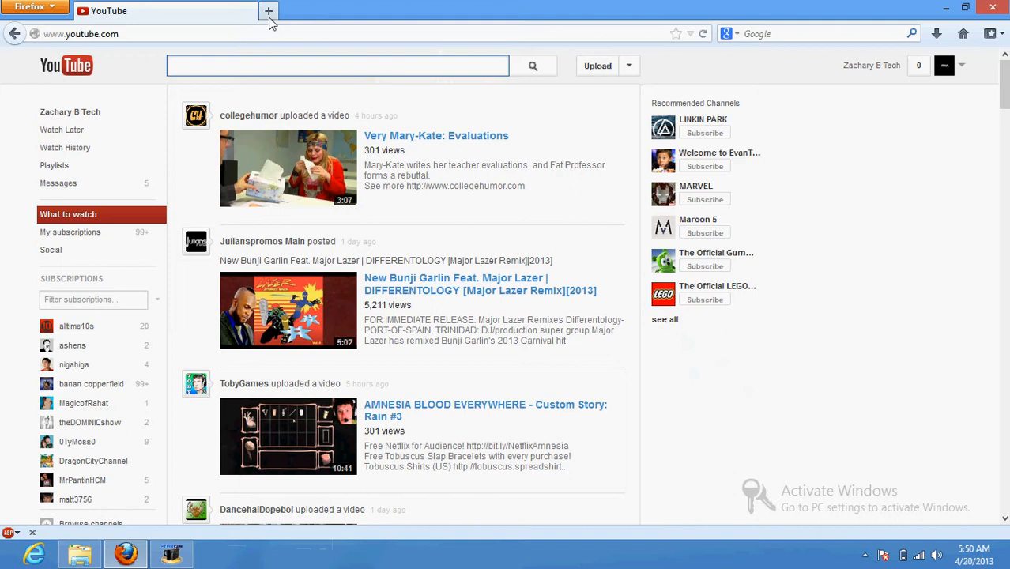
# Search Google for 'adblocker adon mozilaa' from a fresh browser page.
pyautogui.click(269, 9)
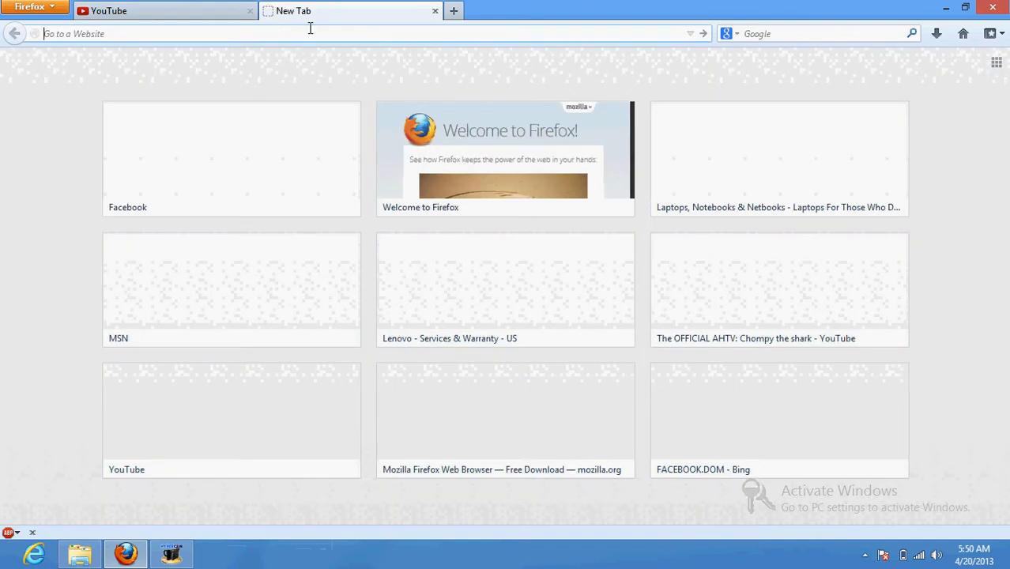
pyautogui.write('ad')
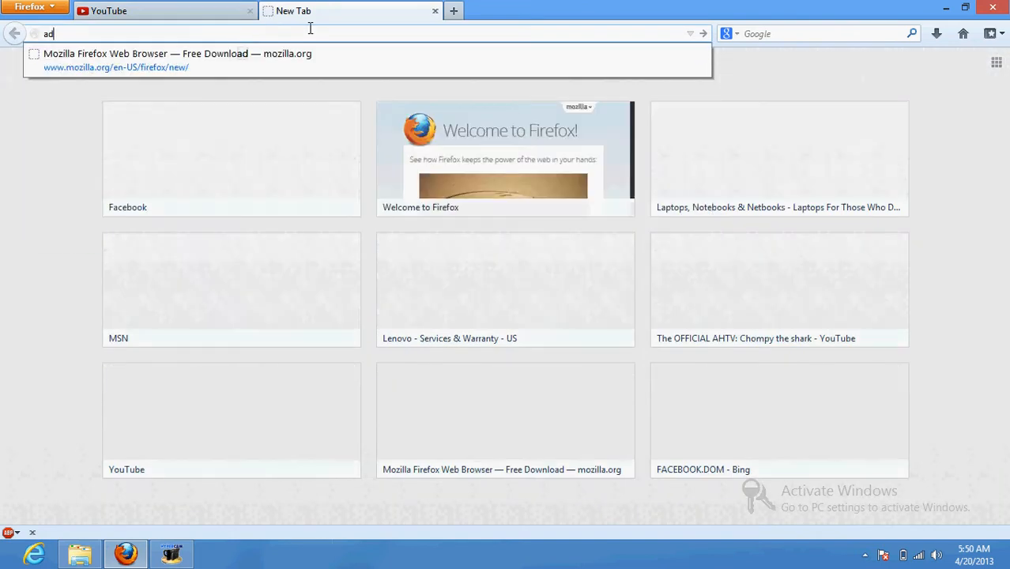
pyautogui.write('blocker')
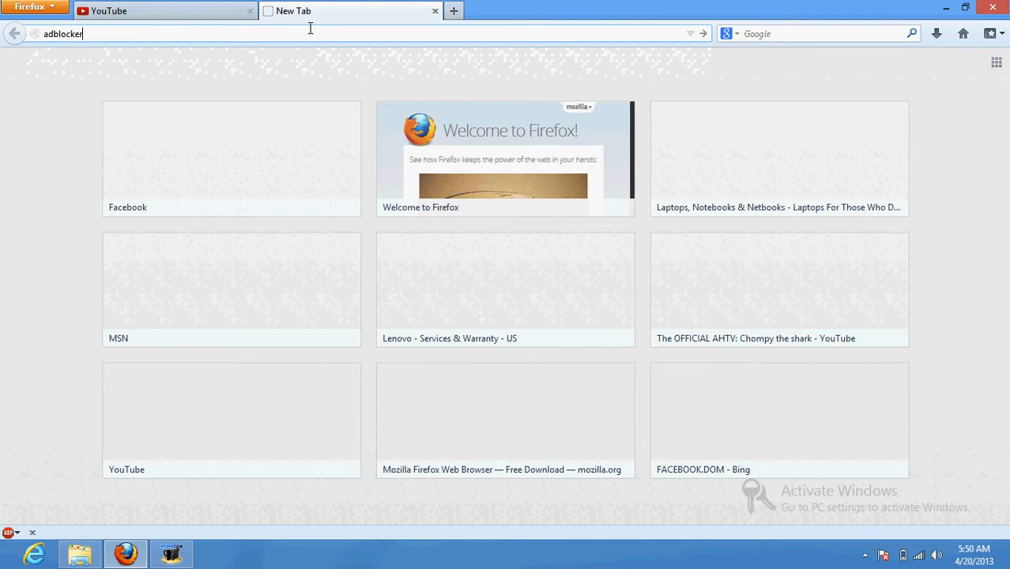
pyautogui.write('adon')
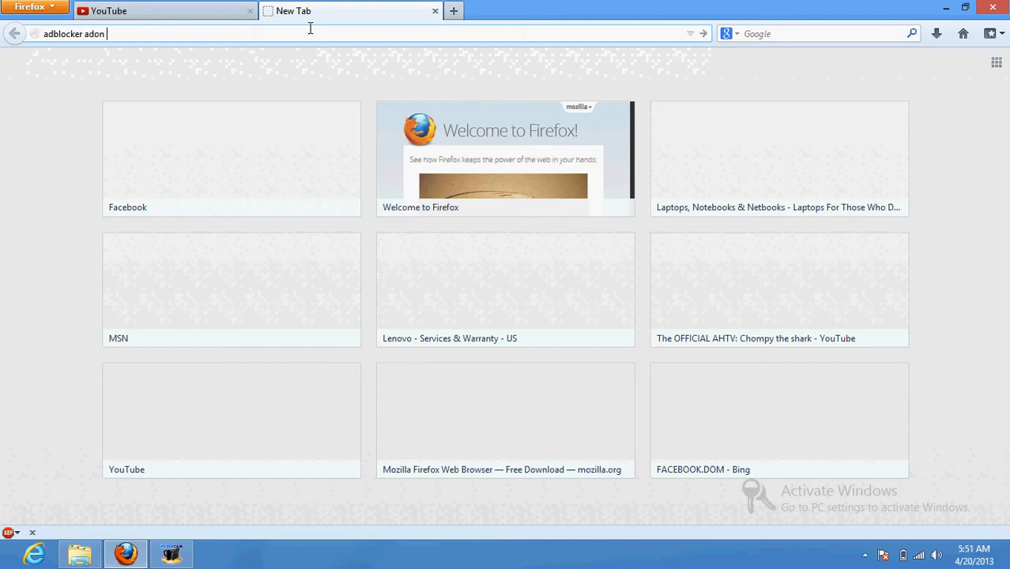
pyautogui.write('mozilaa')
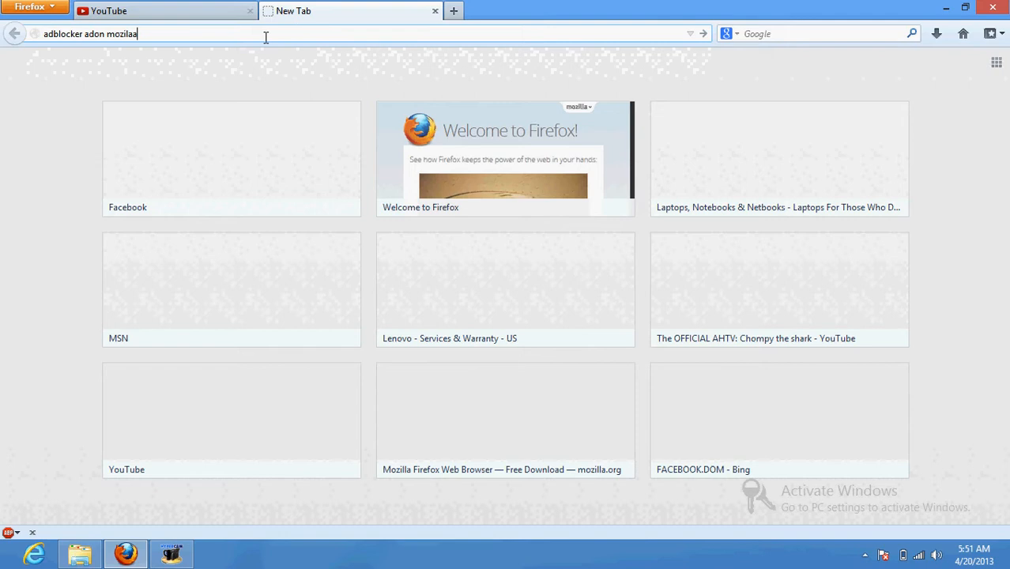
pyautogui.press('Return')
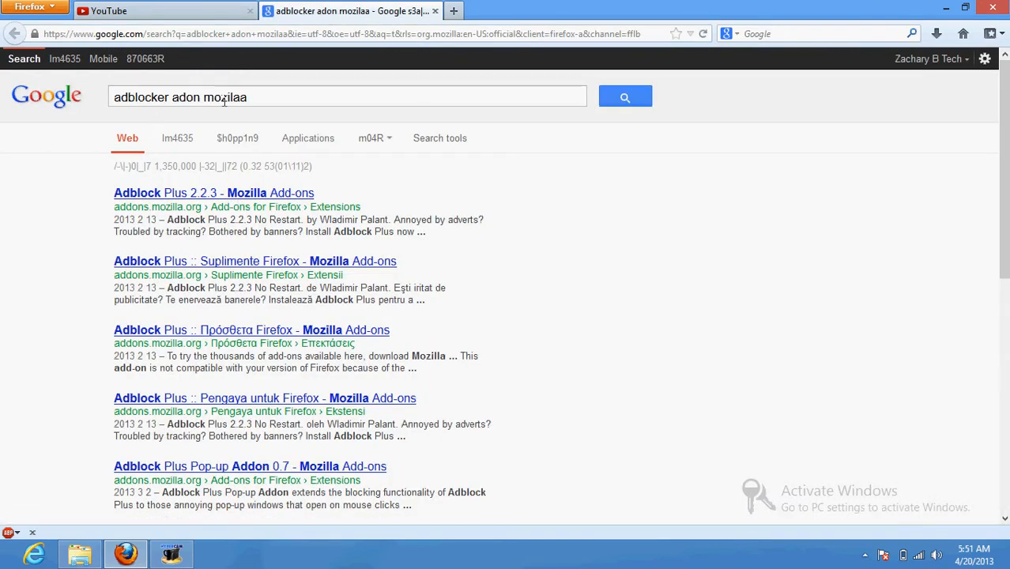
pyautogui.moveTo(202, 219)
pyautogui.write('d')
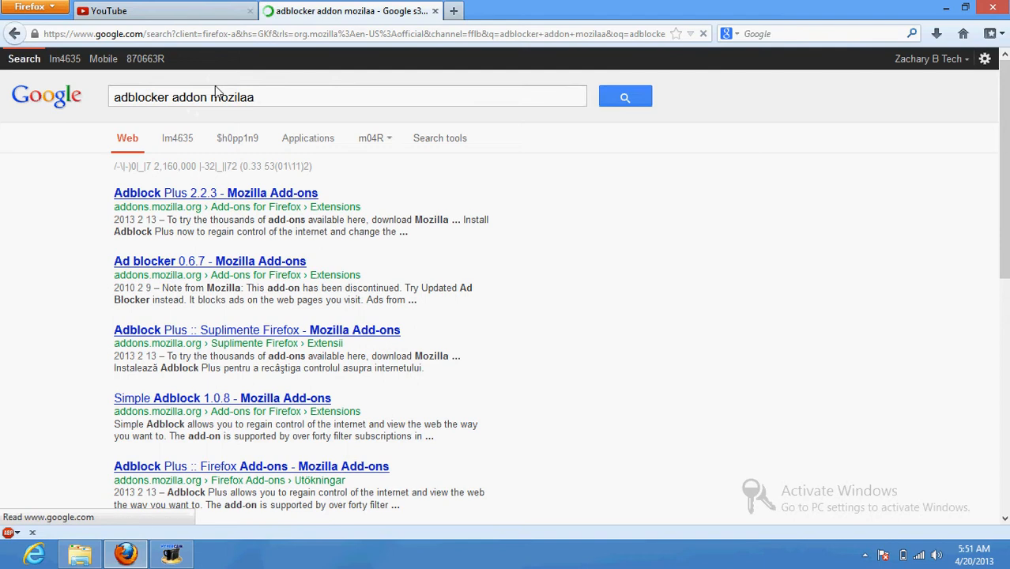
pyautogui.moveTo(205, 207)
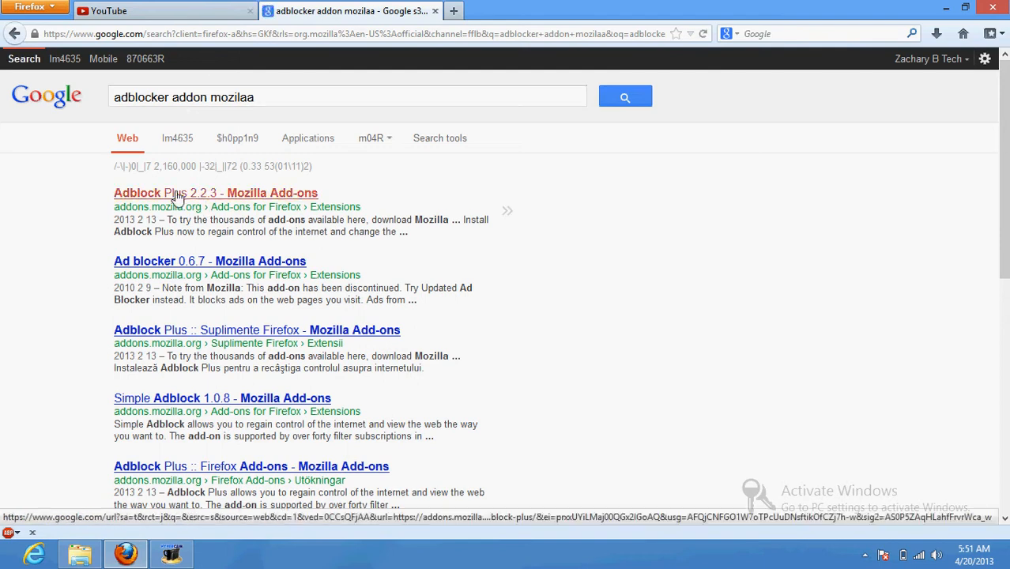
# Install Adblock Plus from its Mozilla Add-ons page and confirm the installation.
pyautogui.click(215, 193)
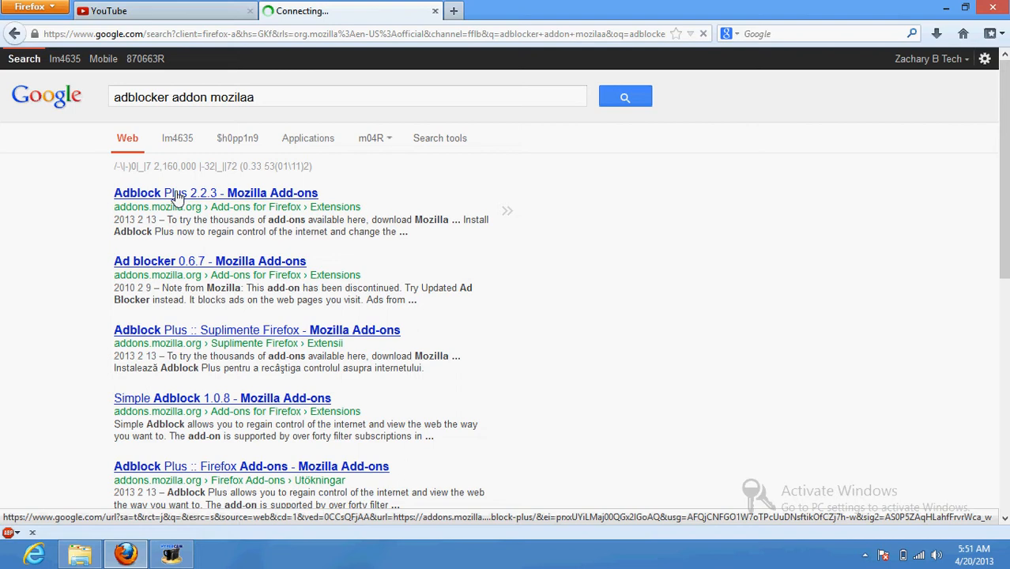
pyautogui.click(200, 192)
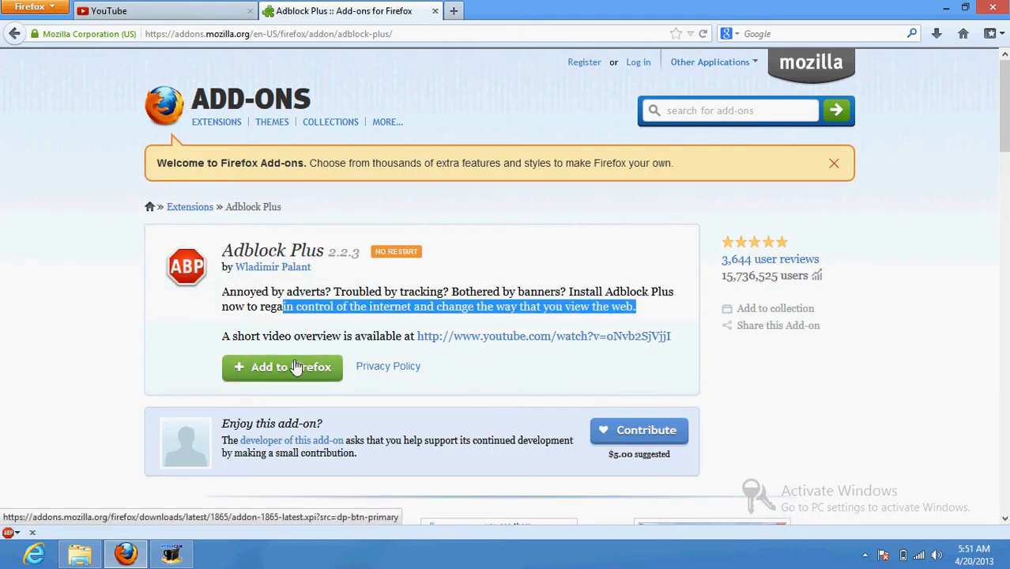
pyautogui.click(282, 367)
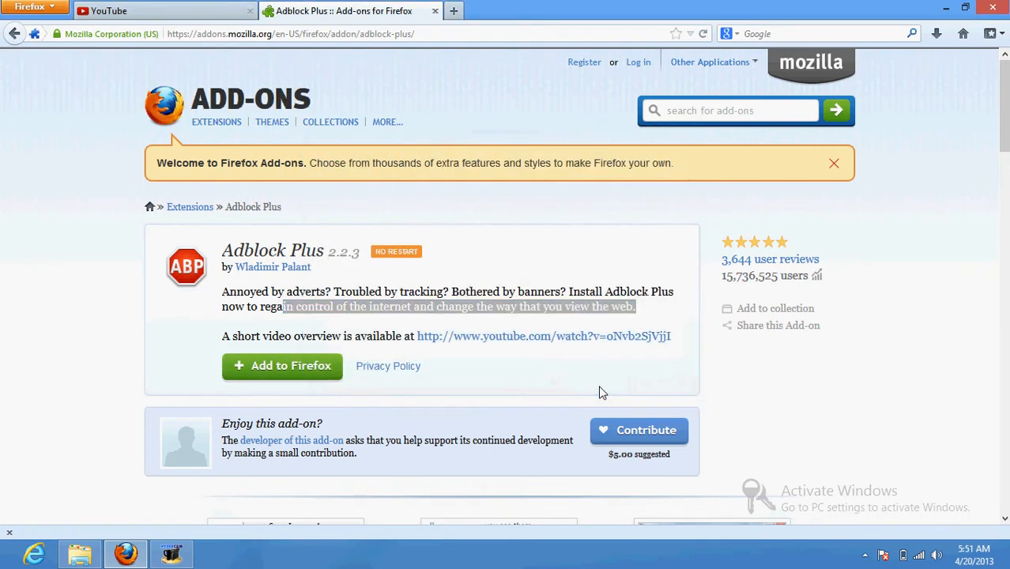
pyautogui.click(282, 365)
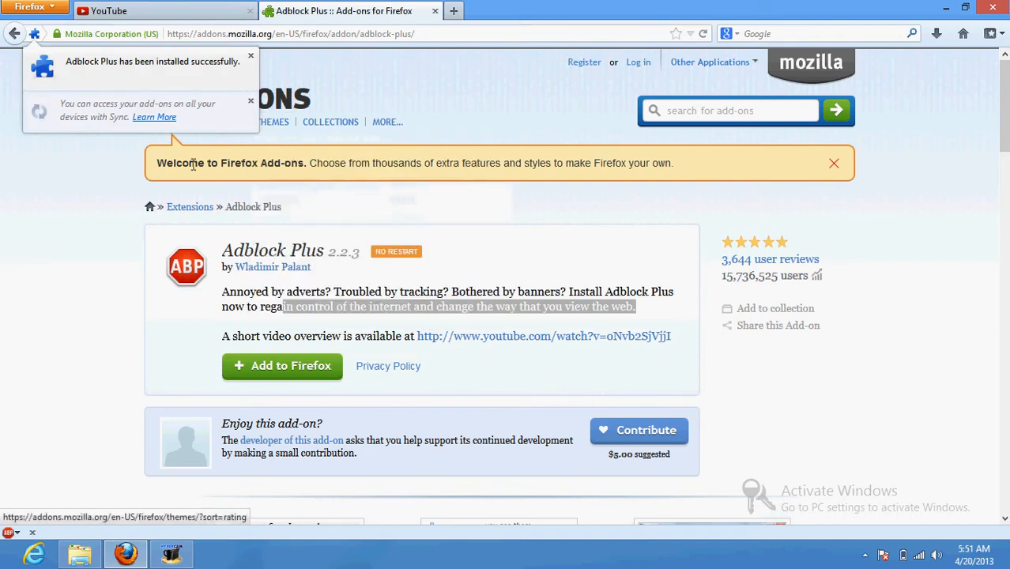
pyautogui.moveTo(146, 248)
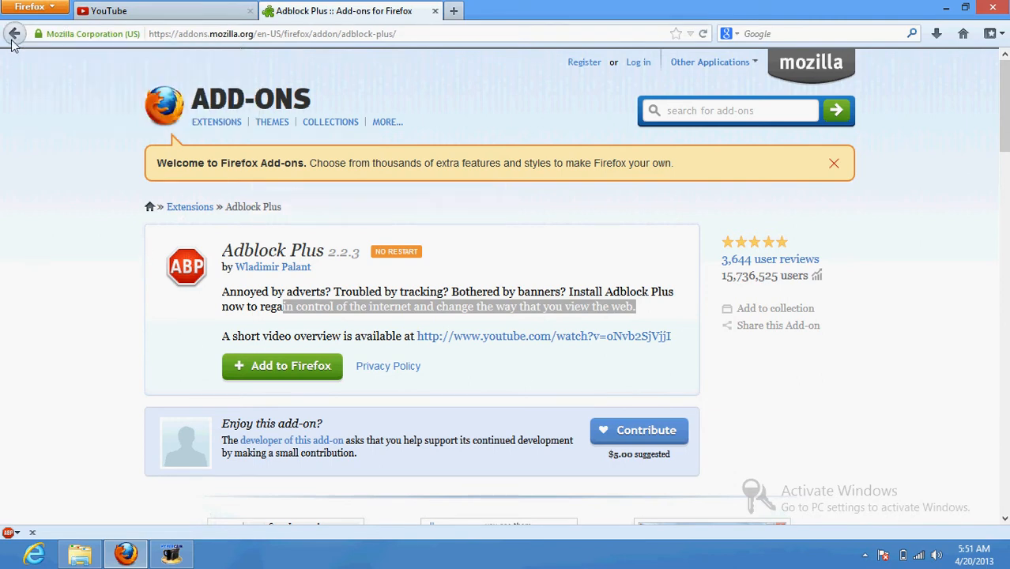
# Rewrite the Google query to 'adblocker chrome webstore' and search again.
pyautogui.click(14, 33)
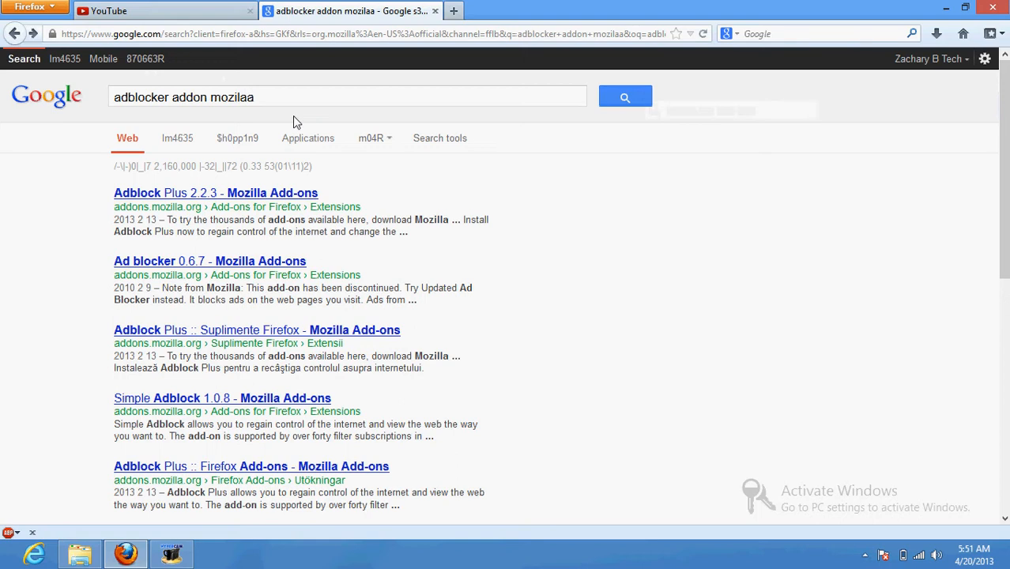
pyautogui.doubleClick(231, 98)
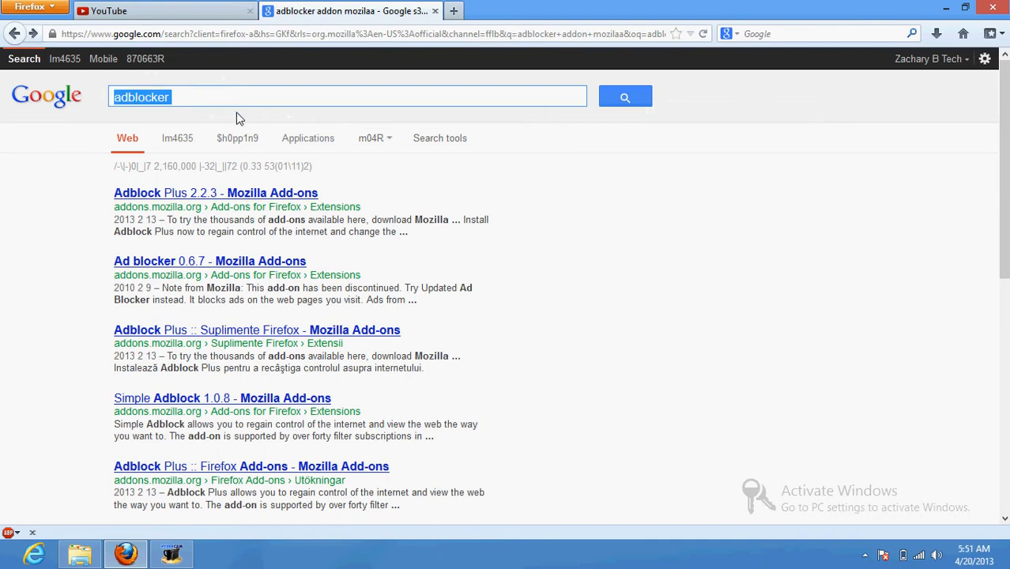
pyautogui.click(238, 96)
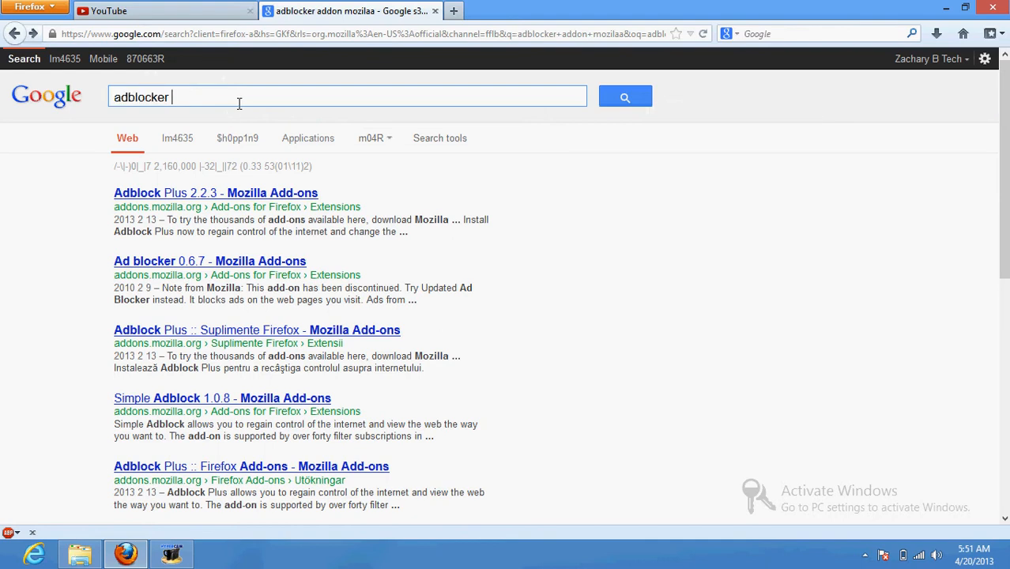
pyautogui.write('chro')
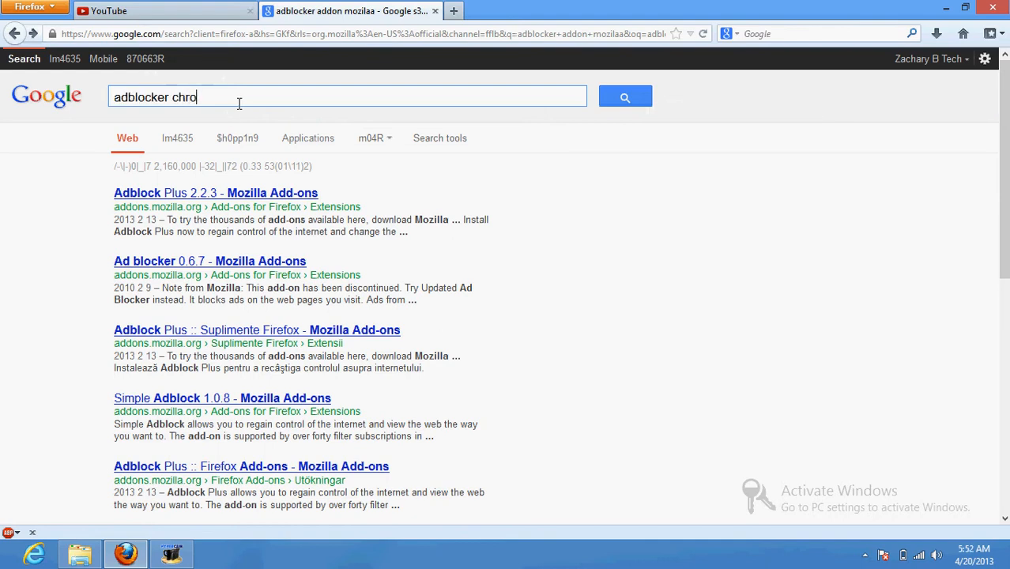
pyautogui.write('me webstore')
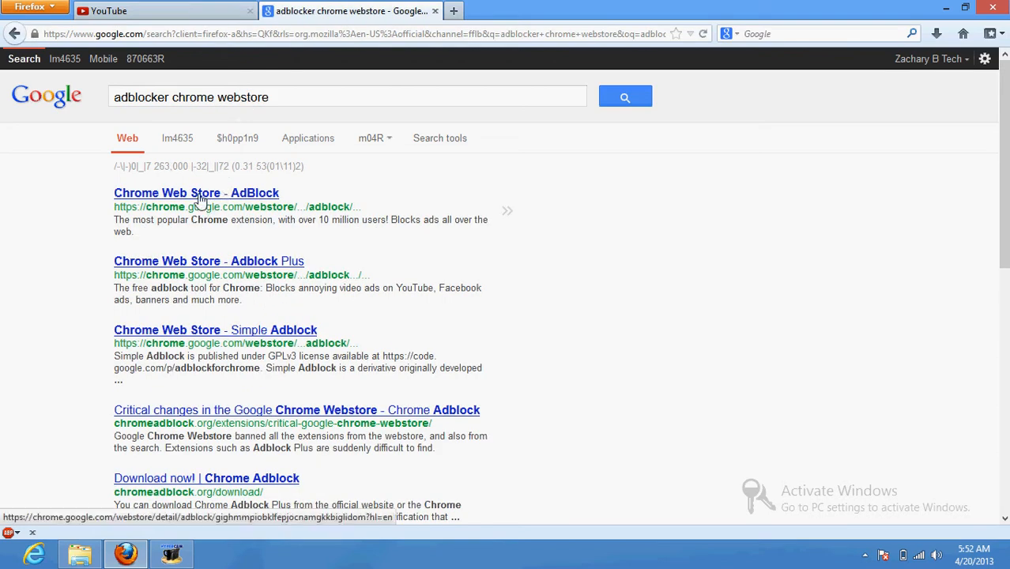
# View the Chrome Web Store AdBlock page and store home, then return to YouTube.
pyautogui.click(196, 193)
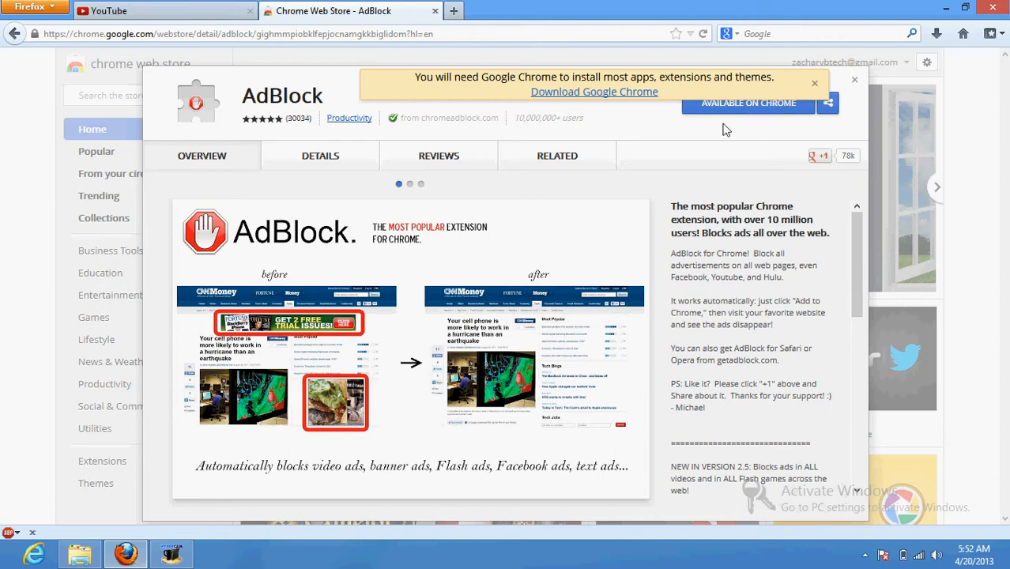
pyautogui.moveTo(873, 160)
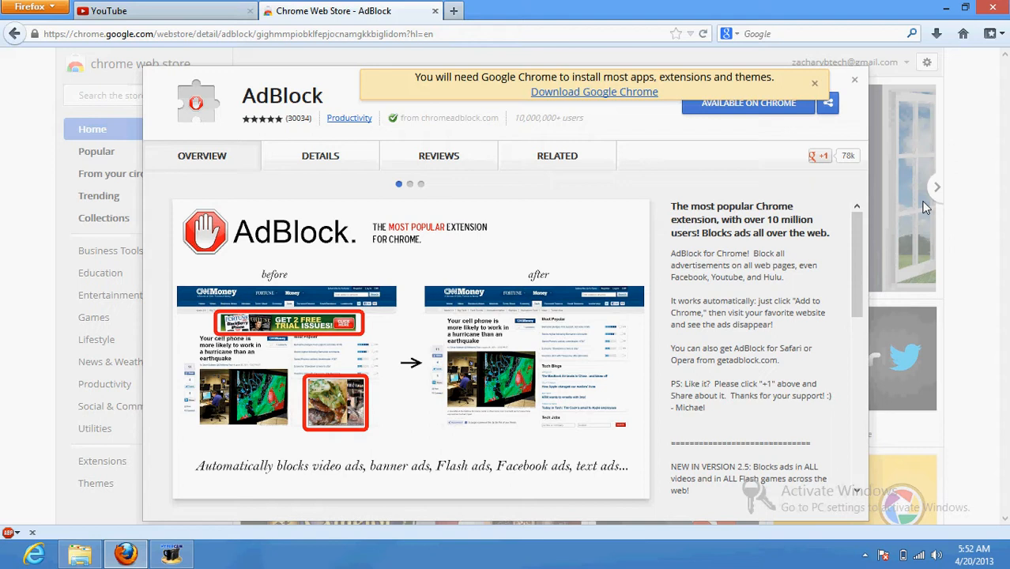
pyautogui.click(91, 130)
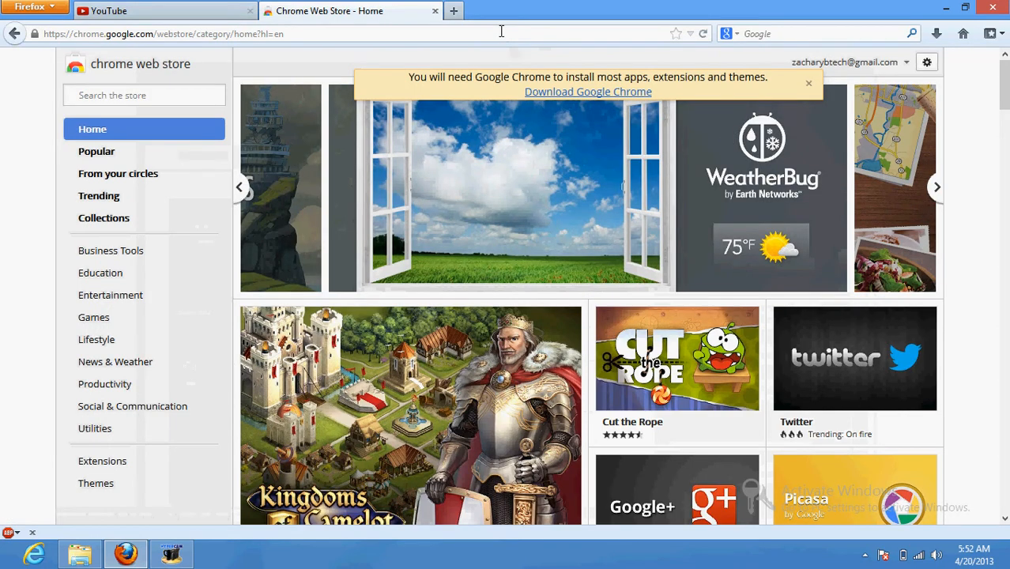
pyautogui.click(936, 187)
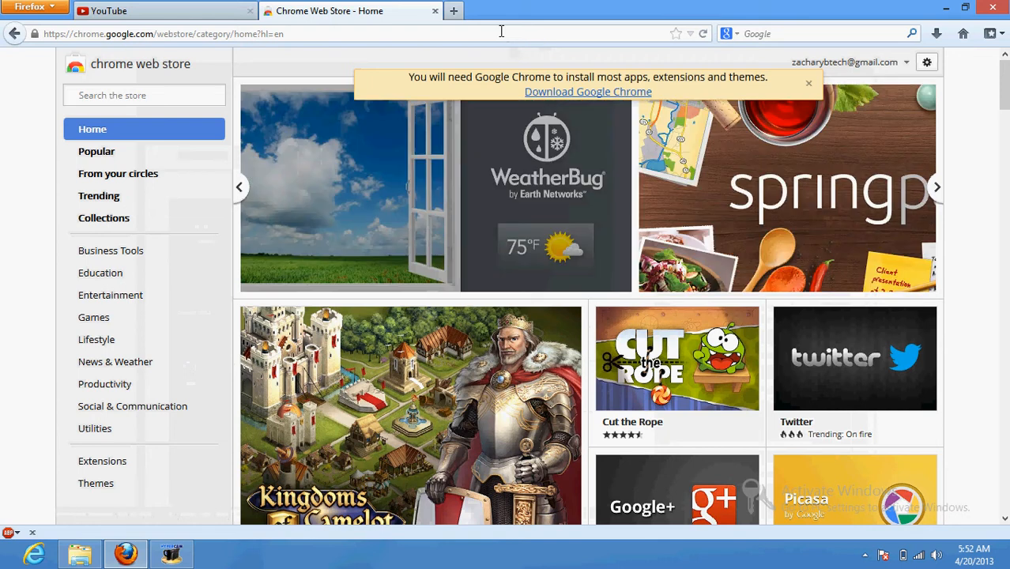
pyautogui.click(435, 9)
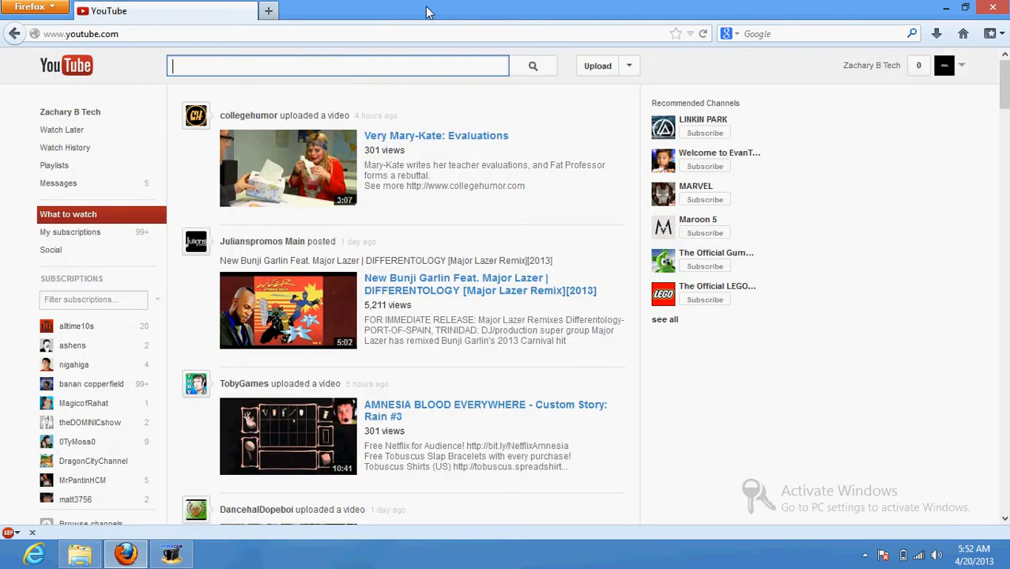
pyautogui.moveTo(854, 82)
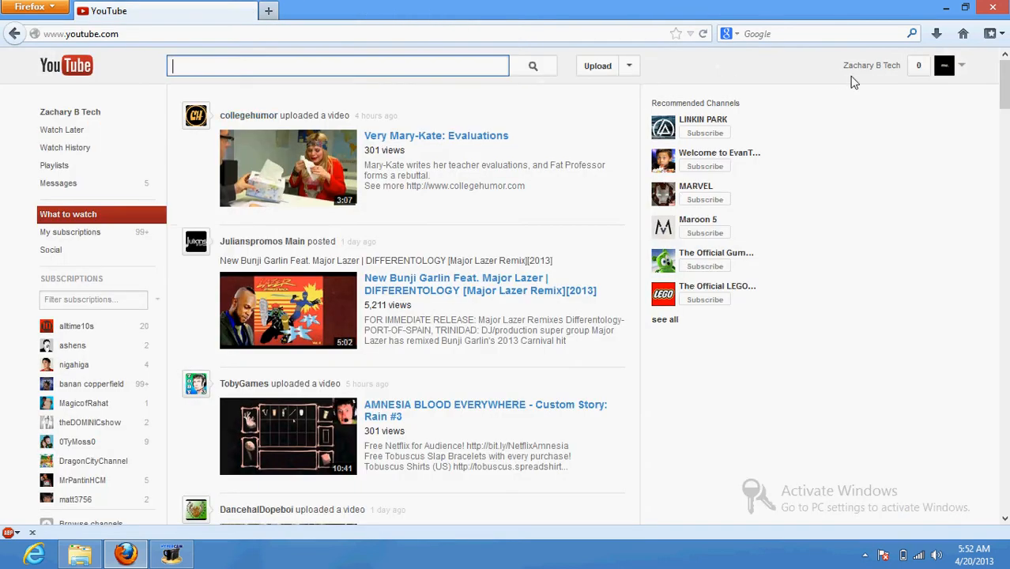
pyautogui.moveTo(487, 6)
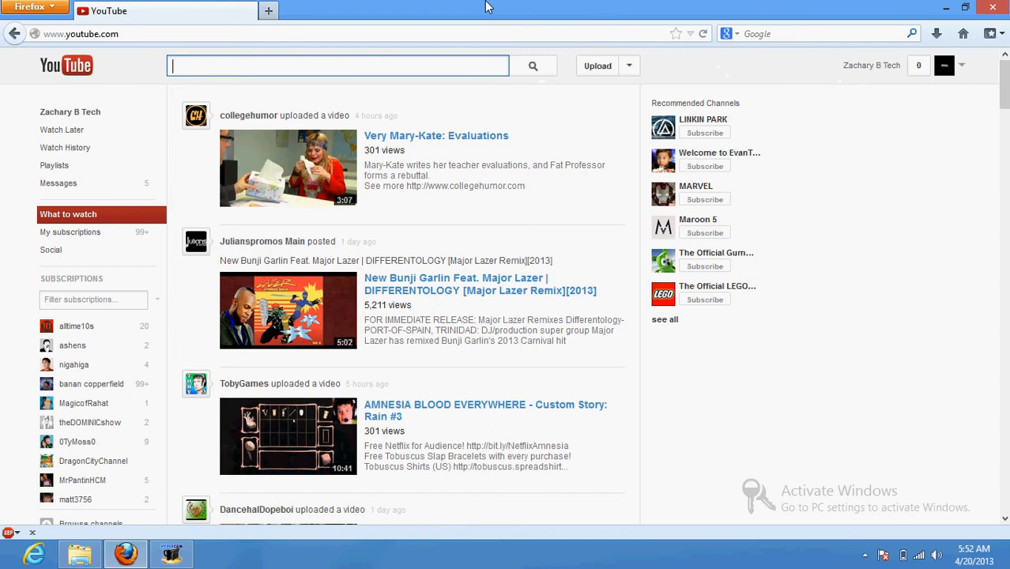
pyautogui.moveTo(166, 489)
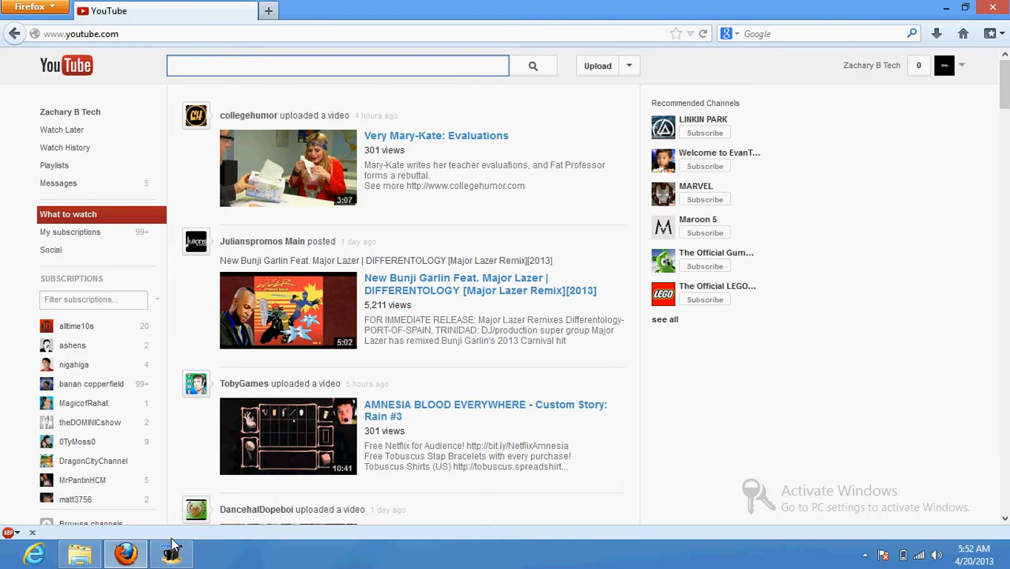
pyautogui.click(338, 66)
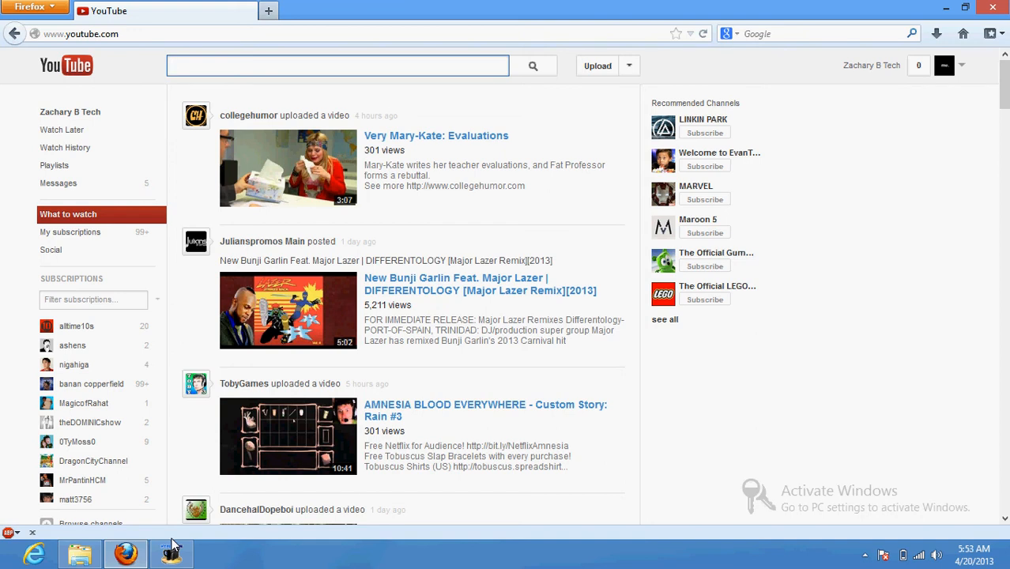
pyautogui.moveTo(49, 541)
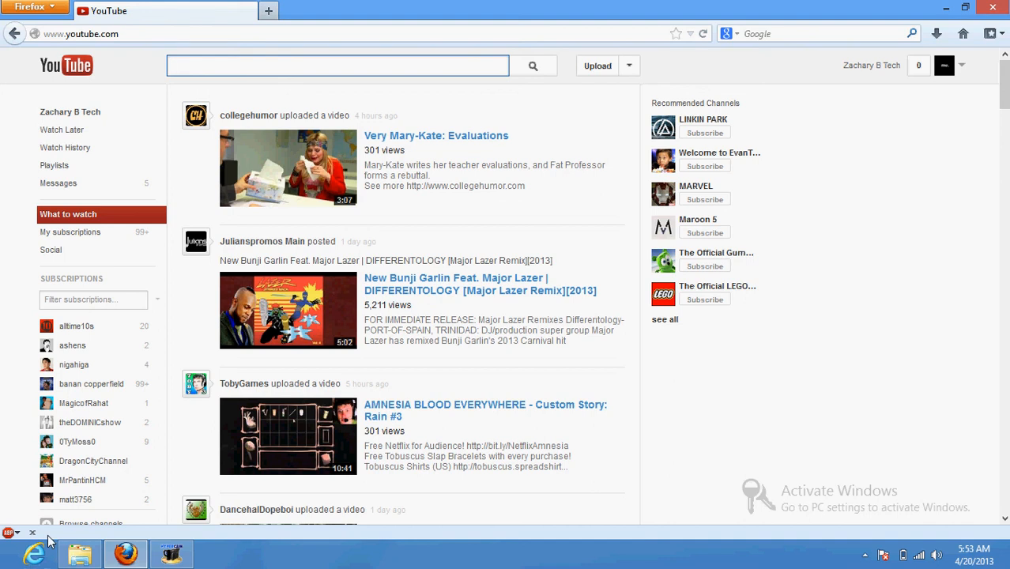
pyautogui.click(79, 553)
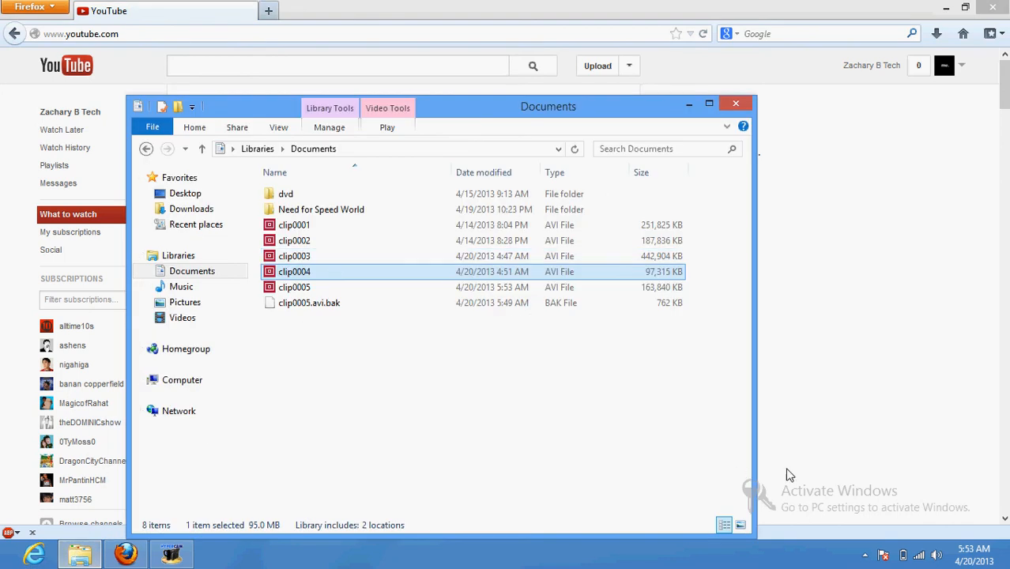
pyautogui.click(737, 103)
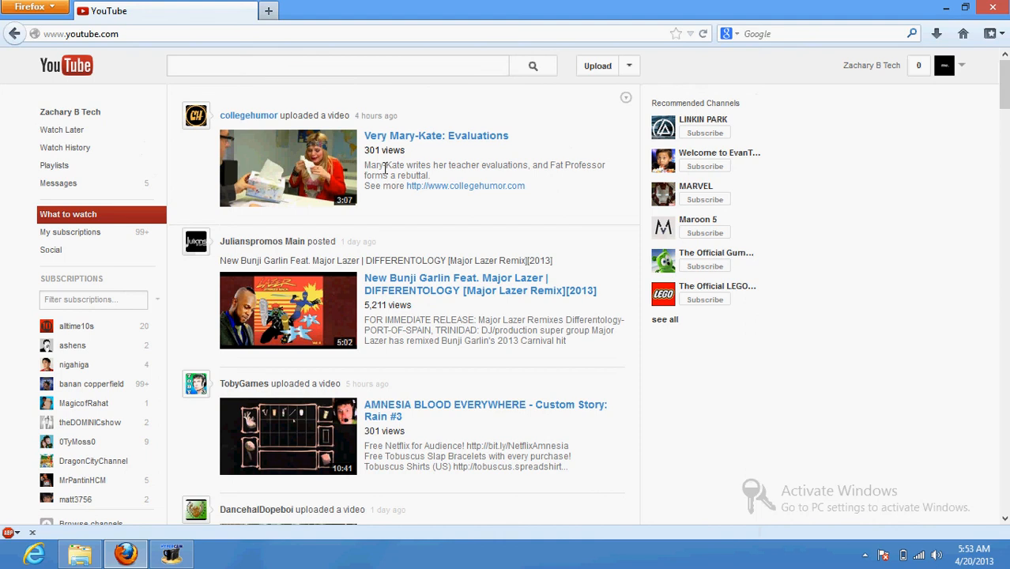